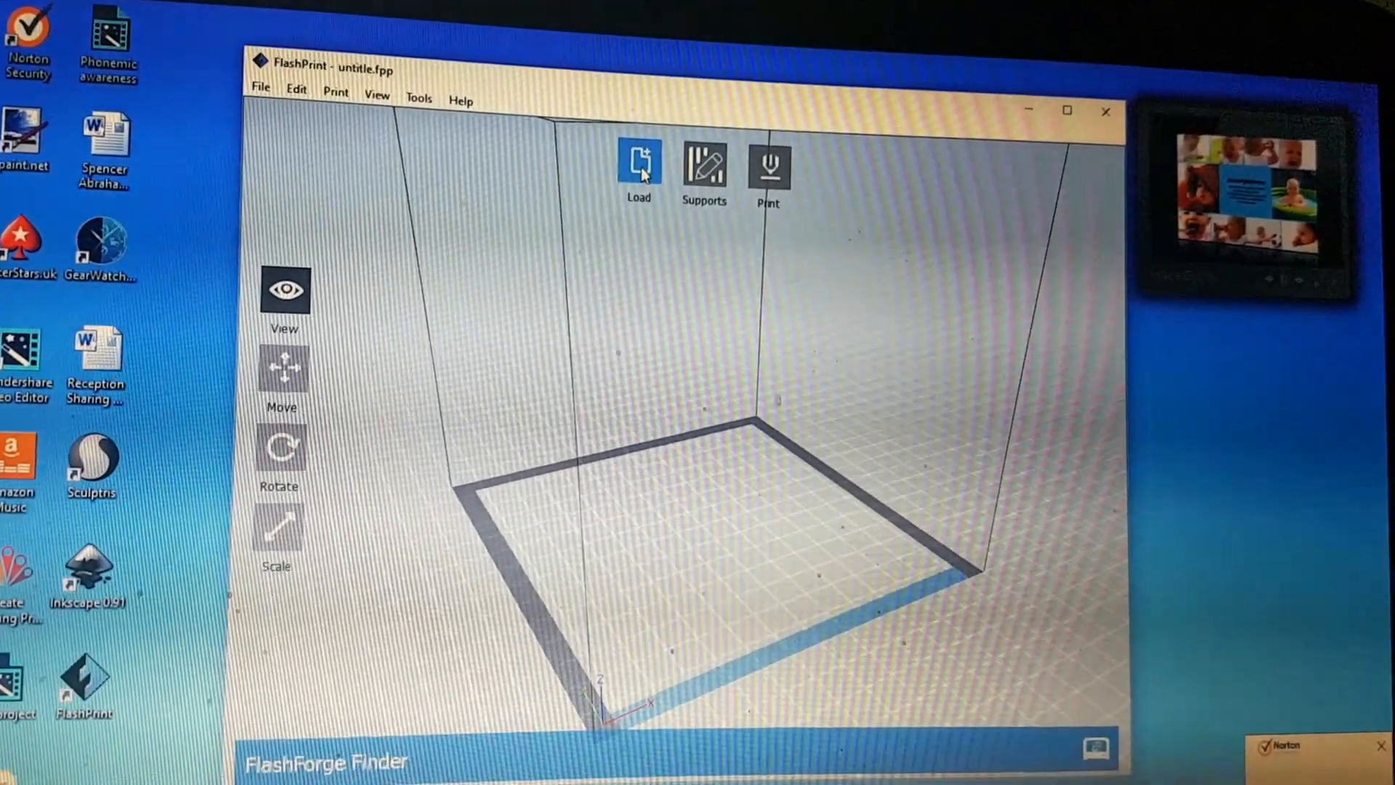
# Load 'Toothbrushpaste holder' STL from Documents > STLs and confirm placing it on the platform.
pyautogui.click(638, 164)
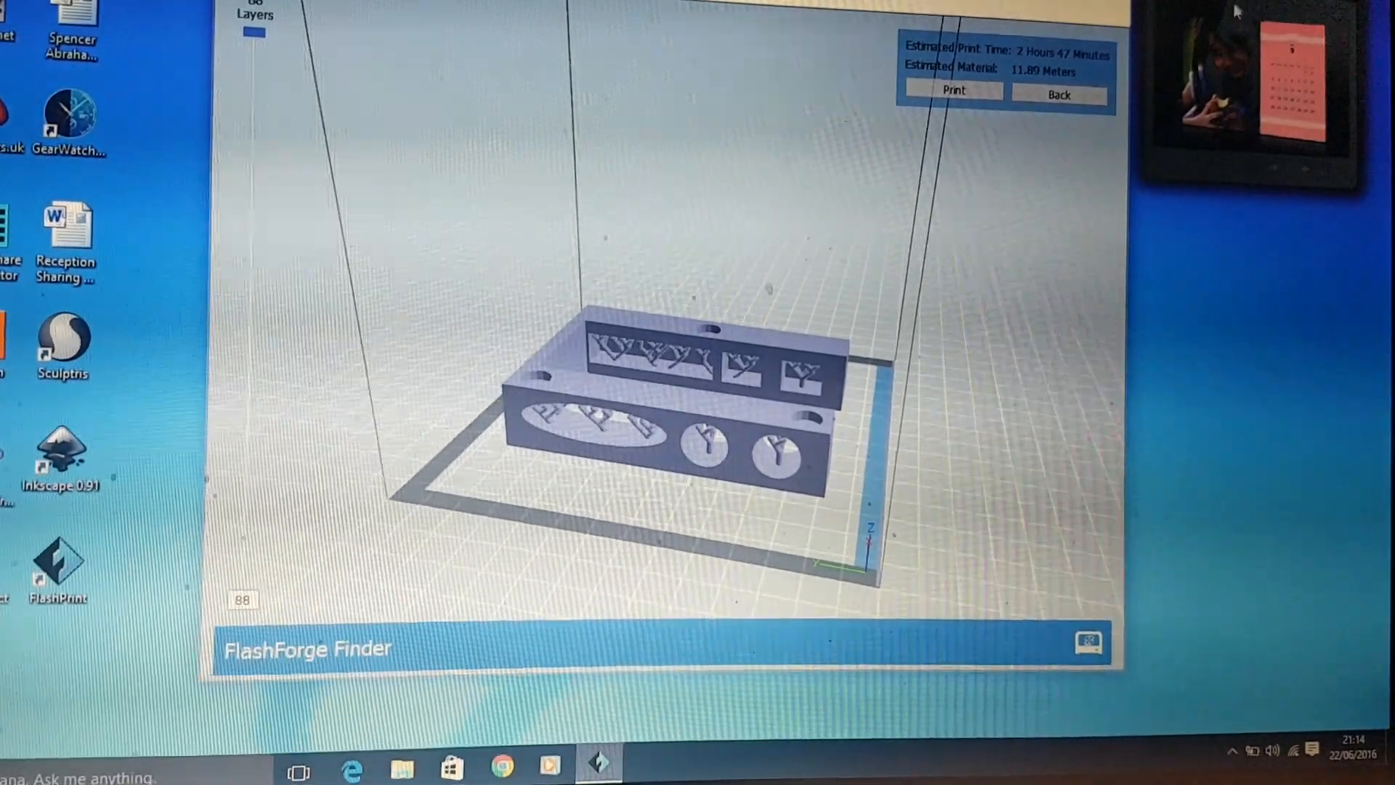
pyautogui.click(1059, 94)
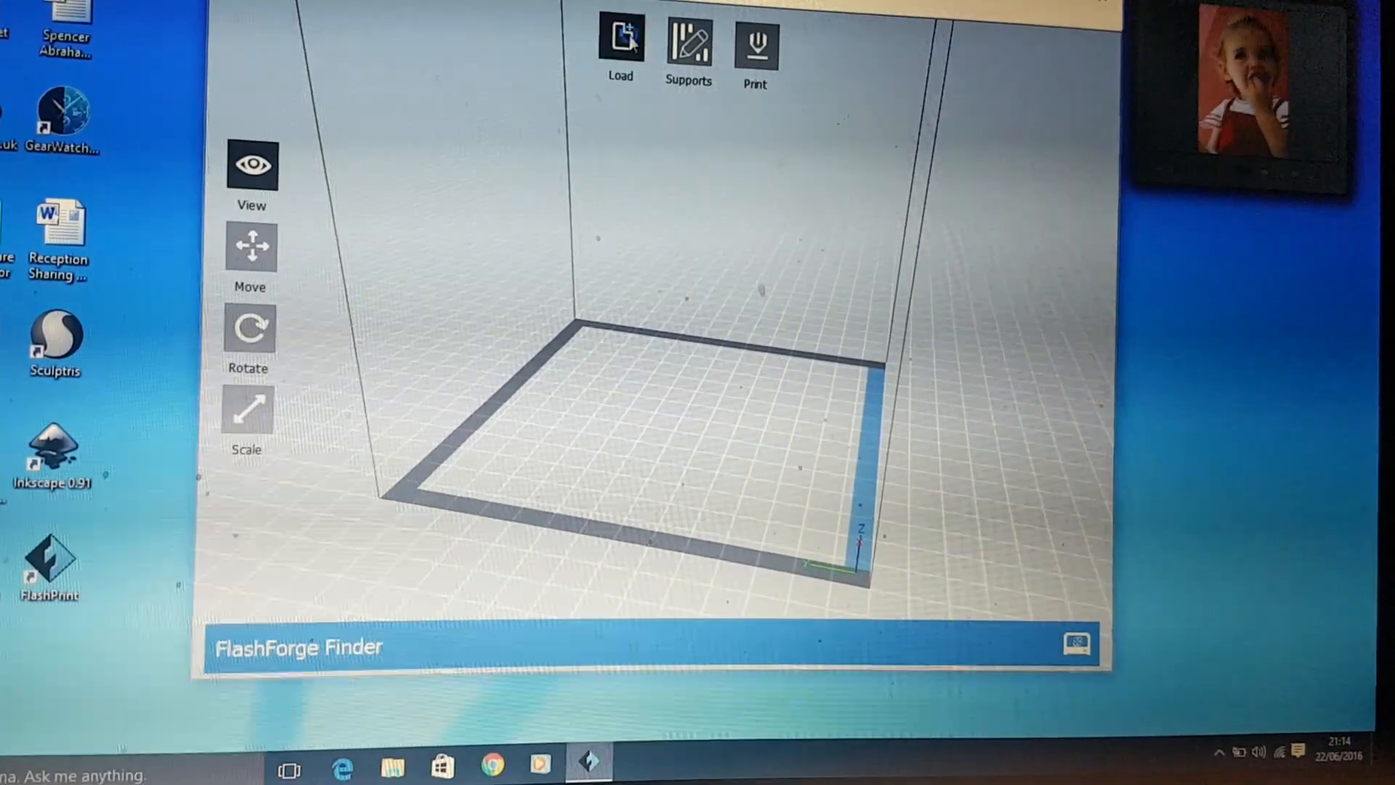
pyautogui.click(621, 43)
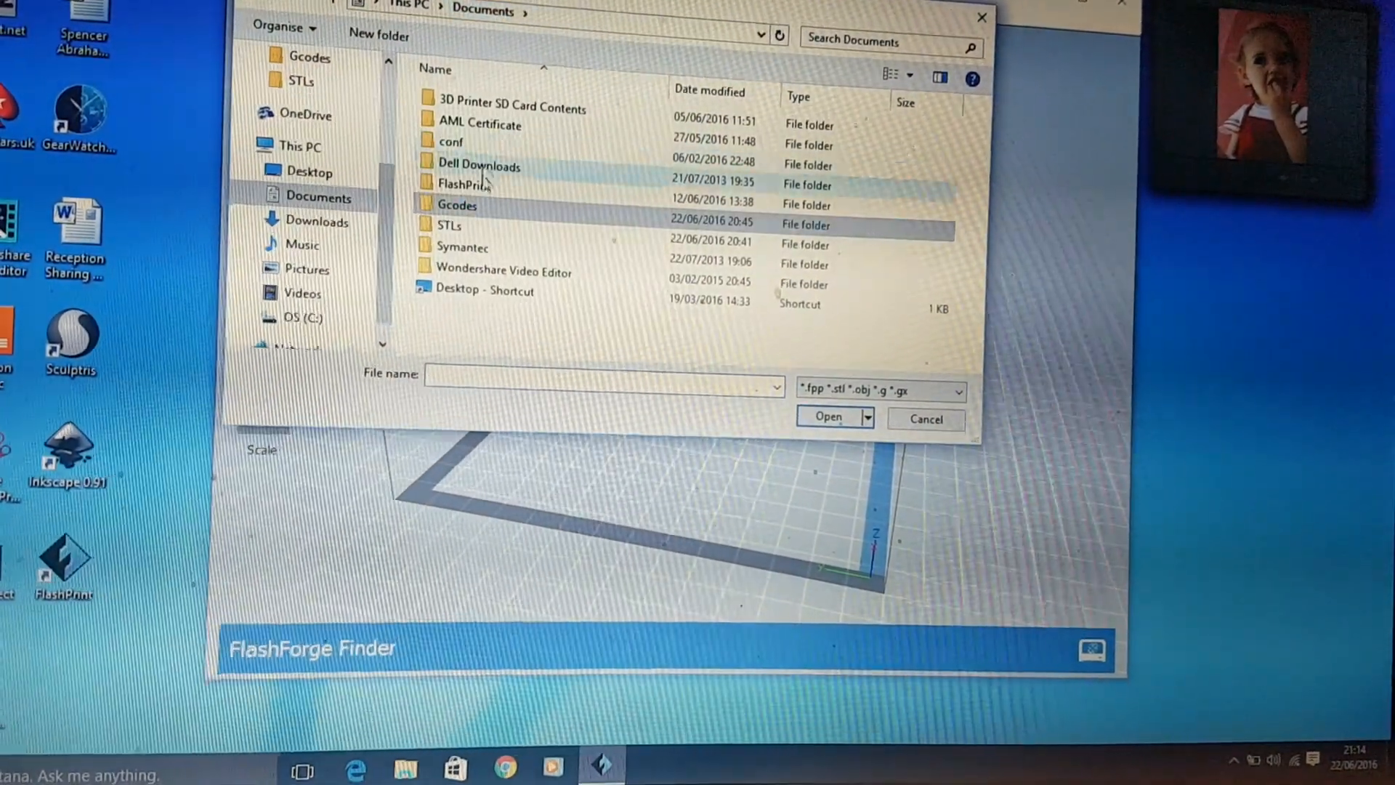
pyautogui.doubleClick(446, 224)
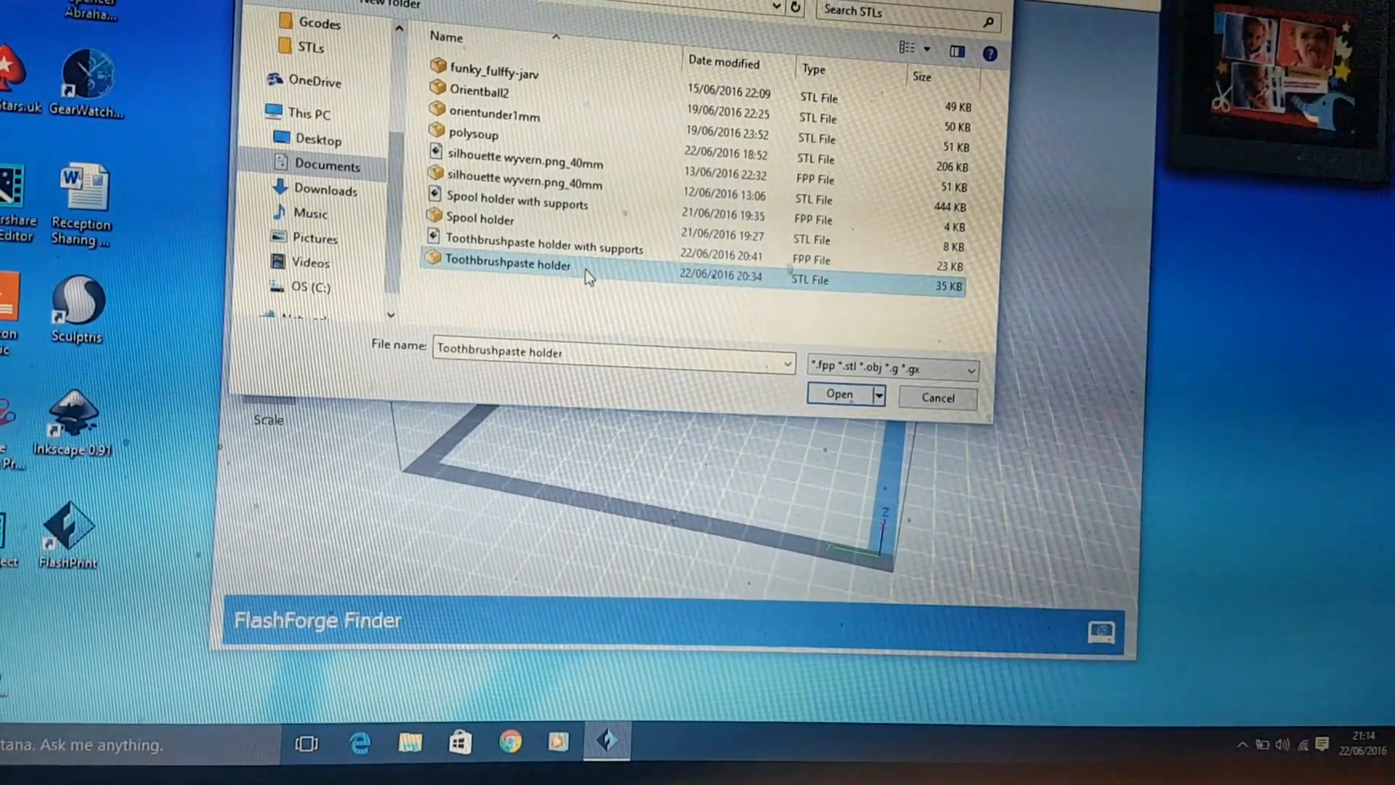
pyautogui.click(838, 394)
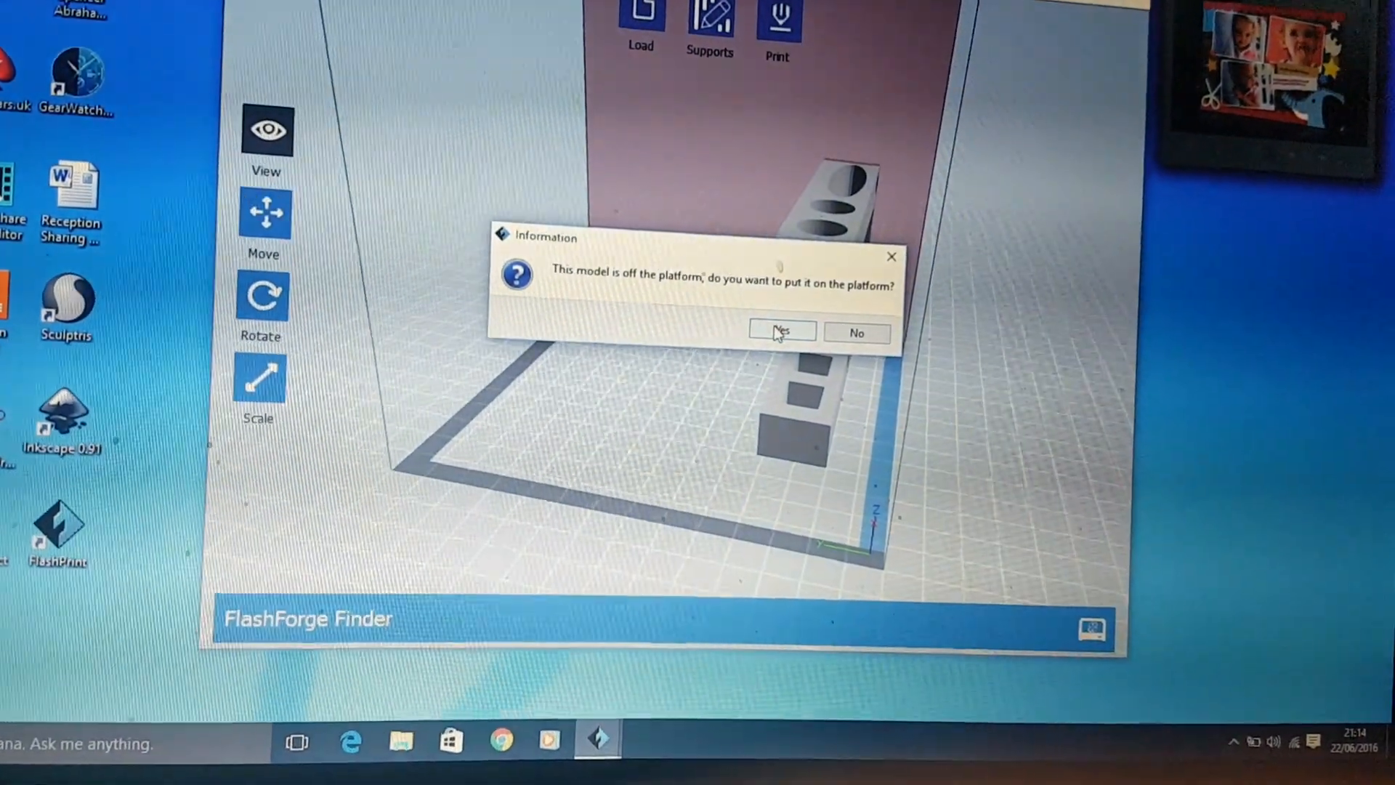
pyautogui.click(781, 332)
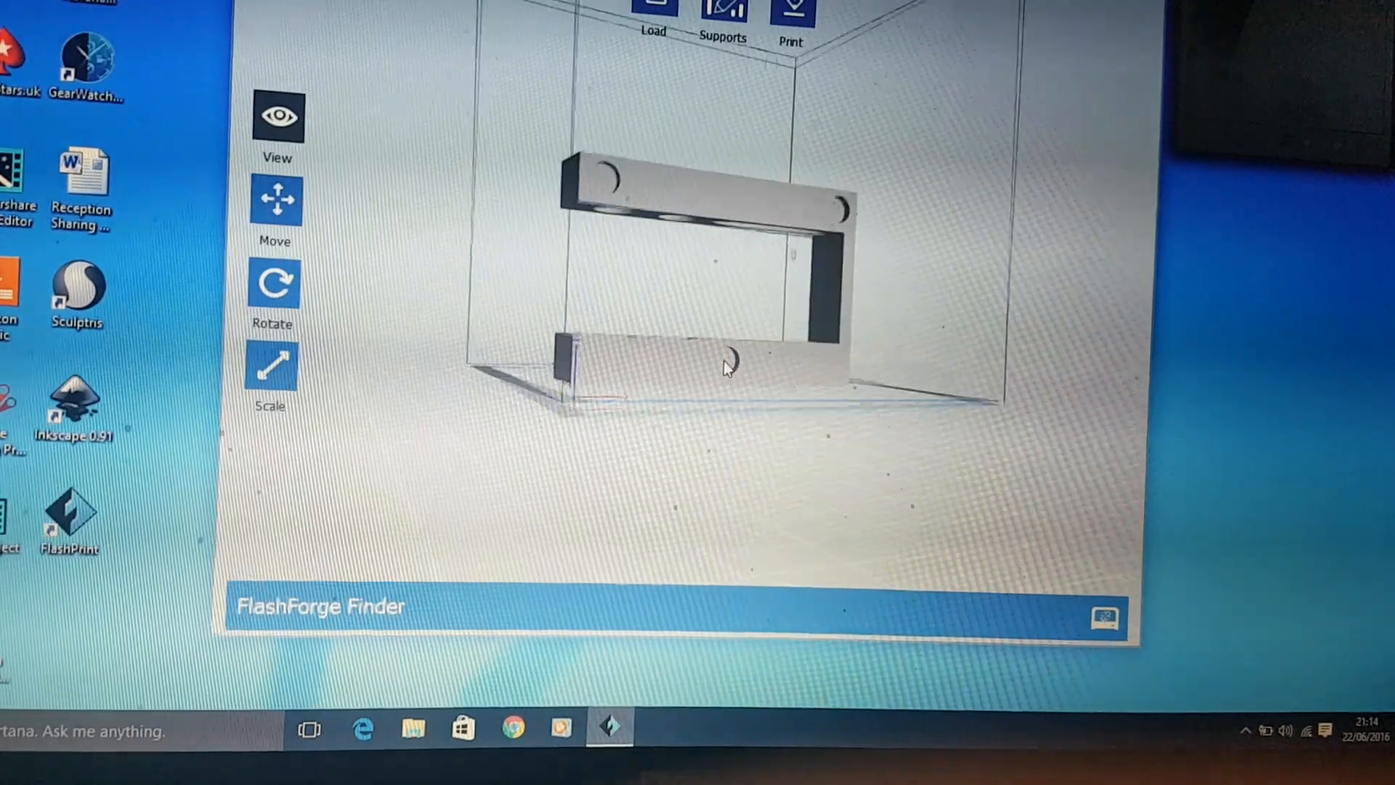